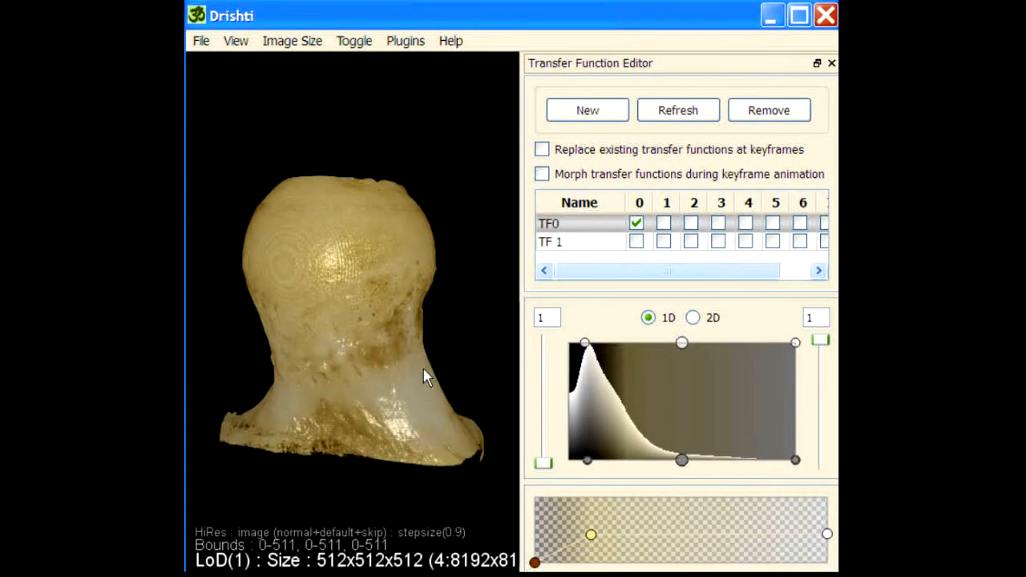
Step: Orbit the bone volume to inspect its clipped interior from several sides
{"action": "left_click_drag", "start_coordinate": [425, 377], "coordinate": [361, 368]}
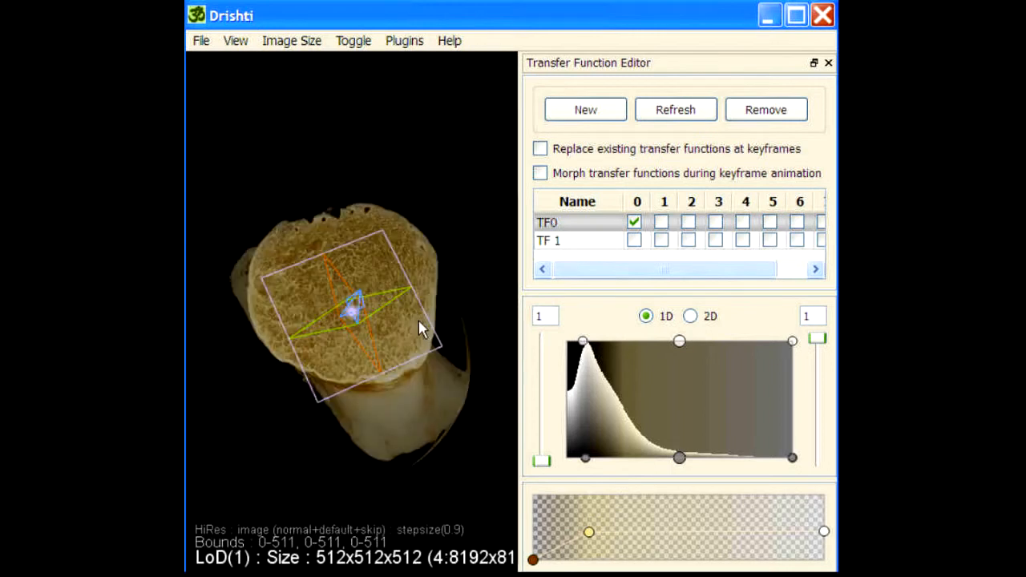
{"action": "left_click_drag", "start_coordinate": [421, 328], "coordinate": [377, 337]}
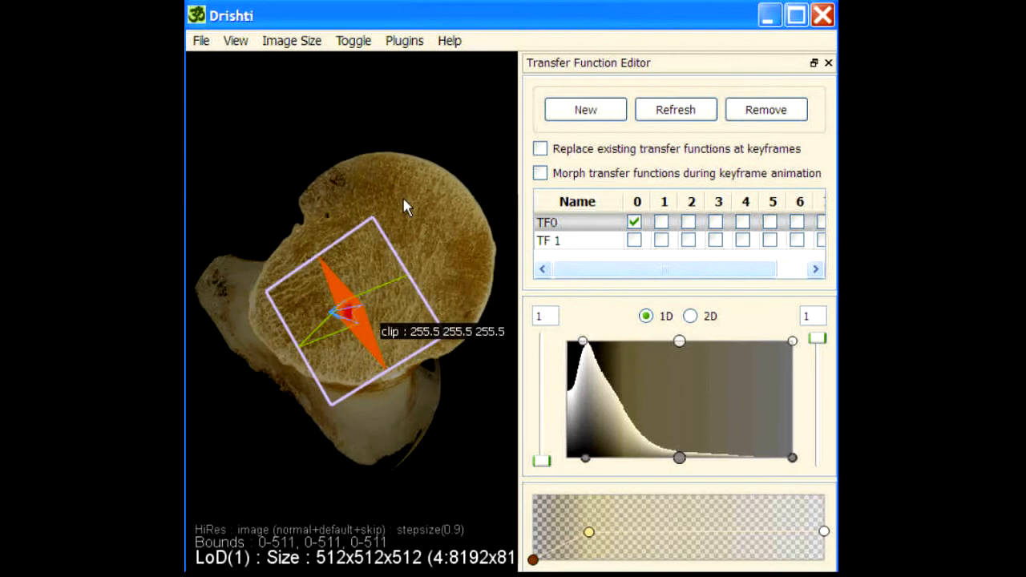
{"action": "left_click_drag", "start_coordinate": [405, 206], "coordinate": [393, 473]}
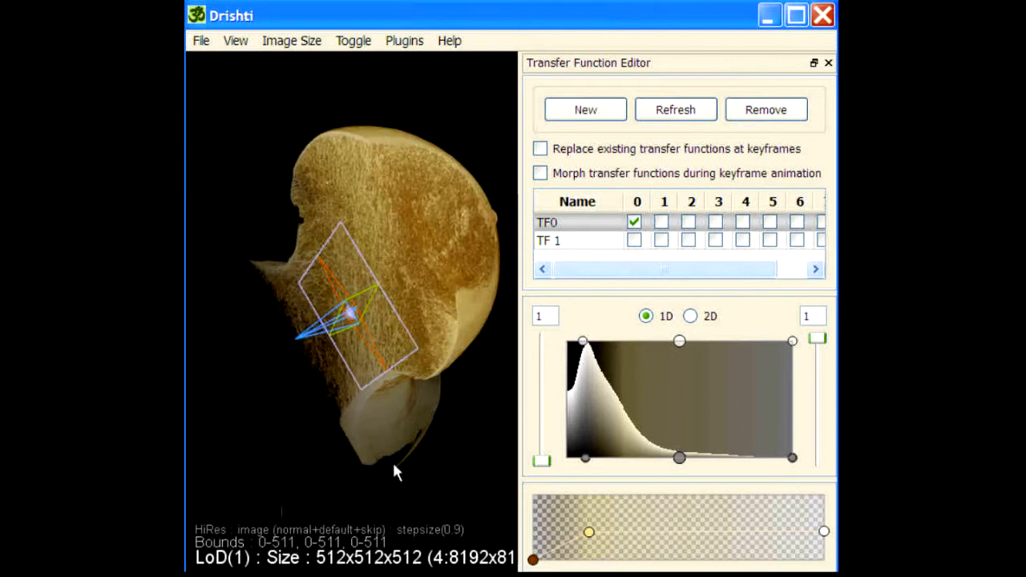
{"action": "left_click_drag", "start_coordinate": [393, 473], "coordinate": [353, 341]}
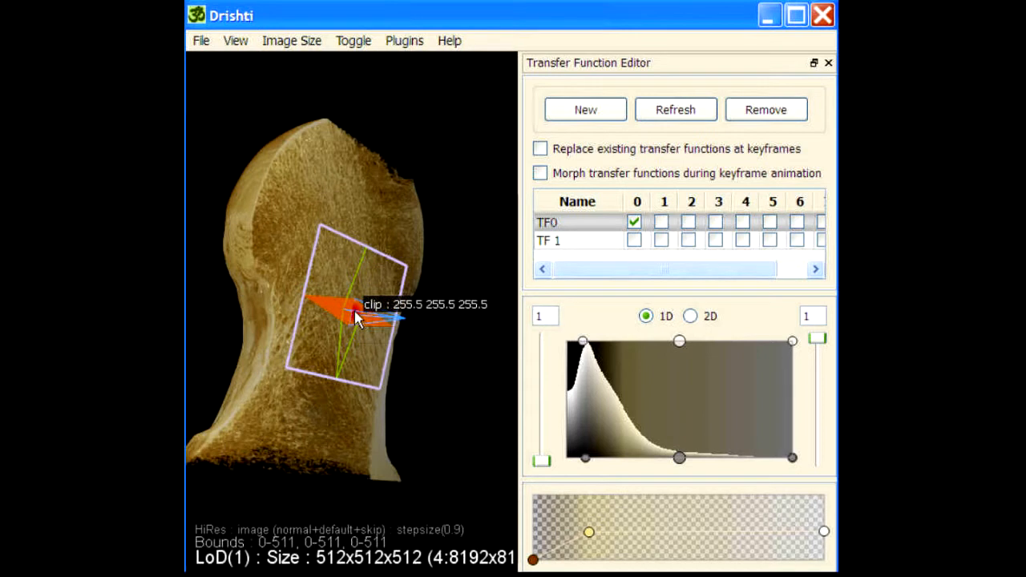
{"action": "mouse_move", "coordinate": [627, 384]}
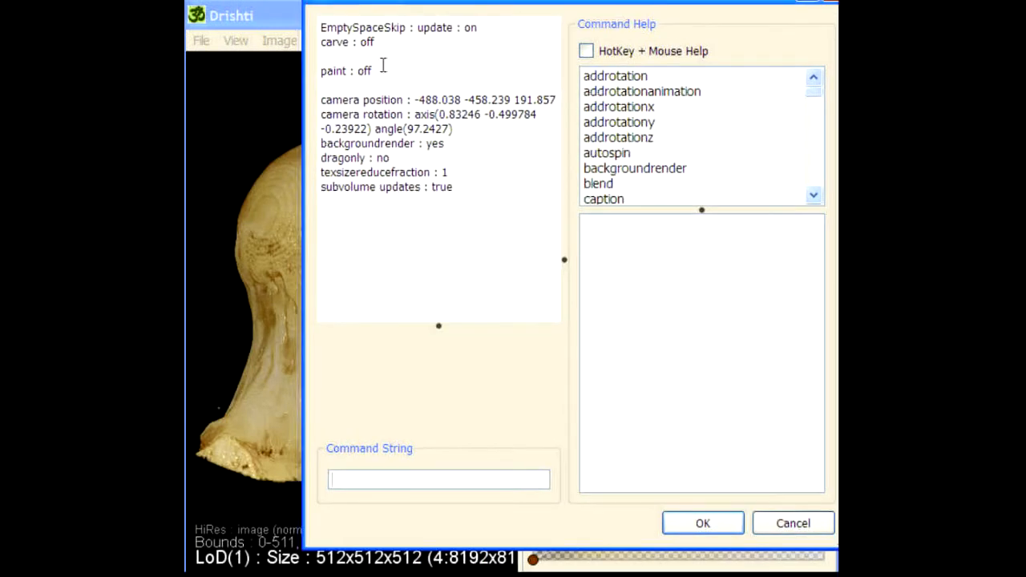
Step: Run the 'mop cityblock 60' distance transform on the bone volume
{"action": "type", "text": "mop cityblock"}
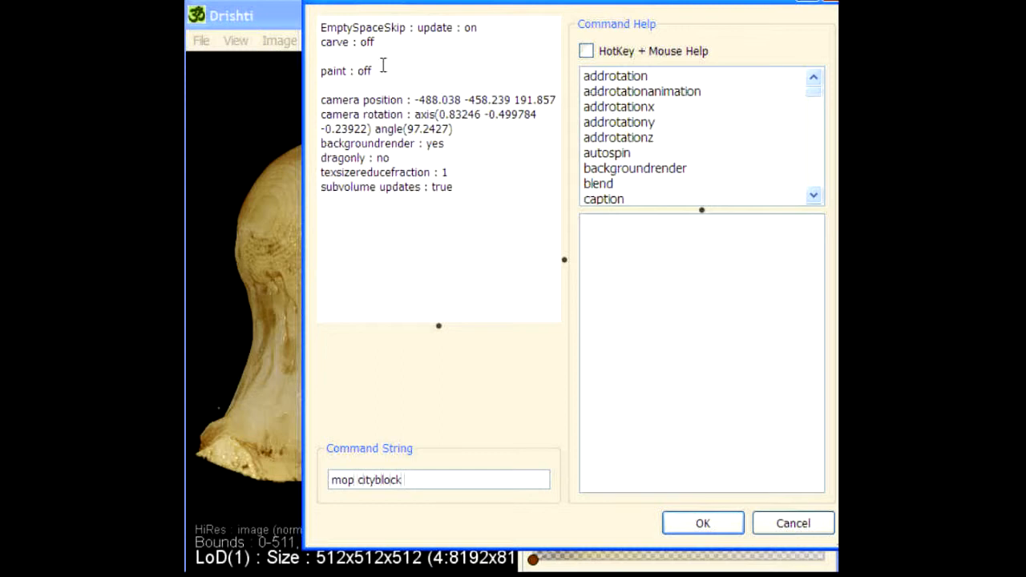
{"action": "type", "text": "60"}
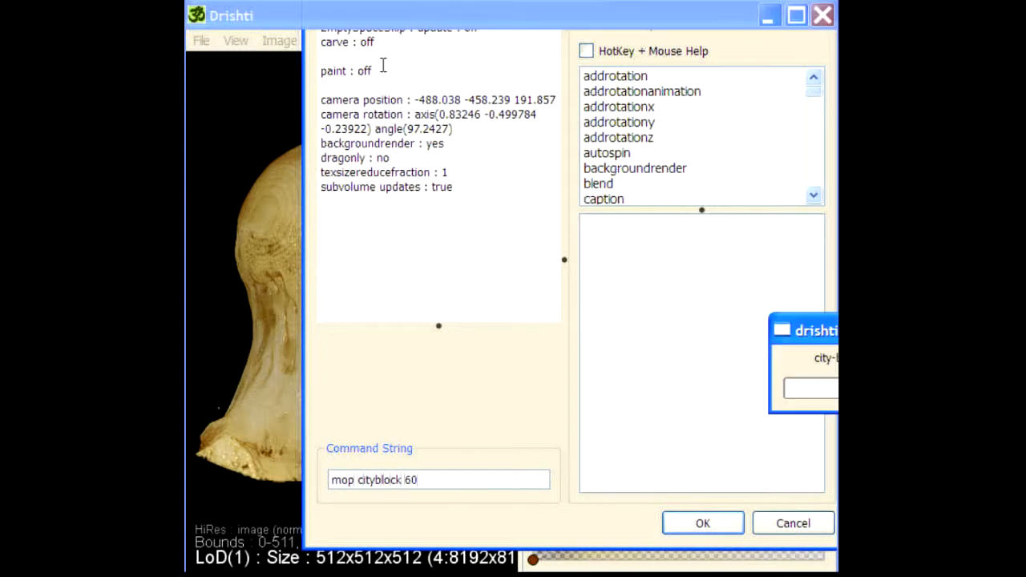
{"action": "left_click", "coordinate": [702, 522]}
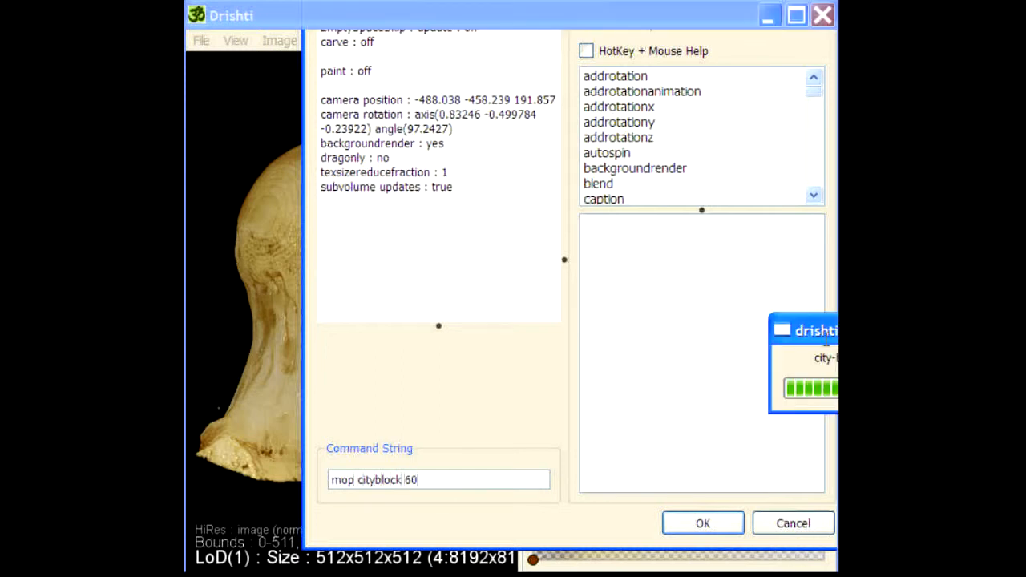
{"action": "left_click", "coordinate": [702, 523]}
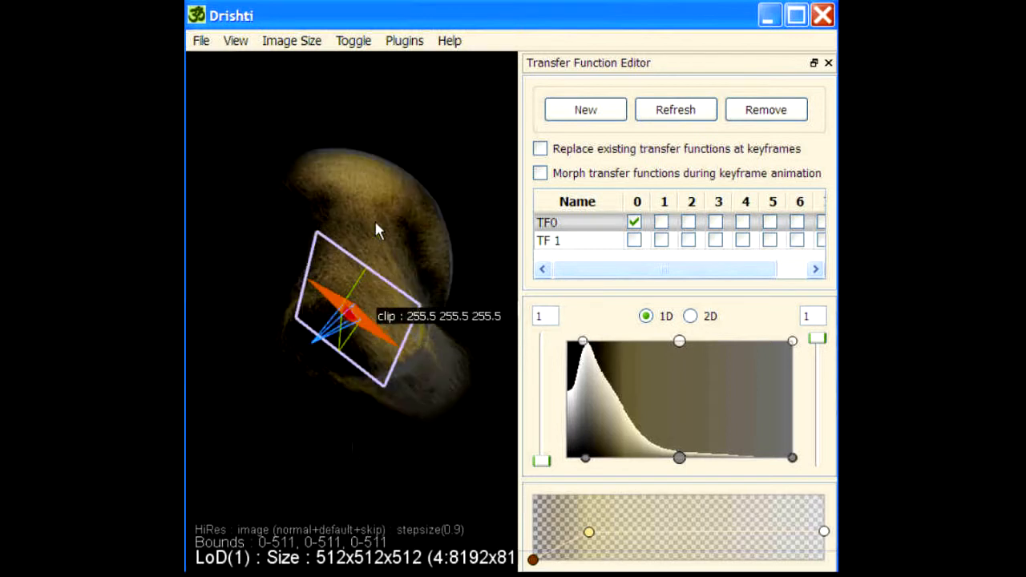
{"action": "left_click_drag", "start_coordinate": [376, 232], "coordinate": [389, 313]}
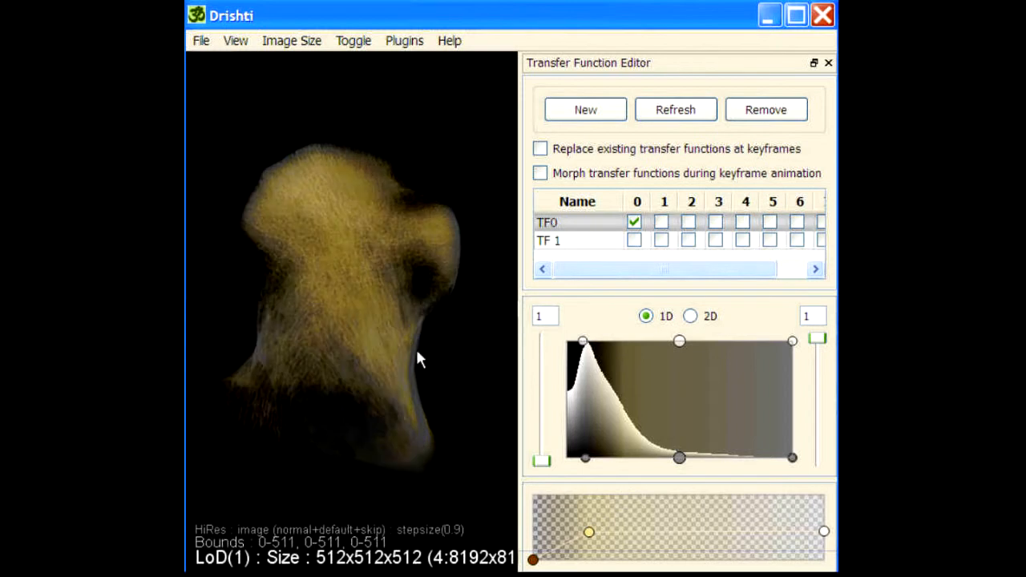
{"action": "left_click_drag", "start_coordinate": [421, 360], "coordinate": [333, 275]}
{"action": "type", "text": "mop"}
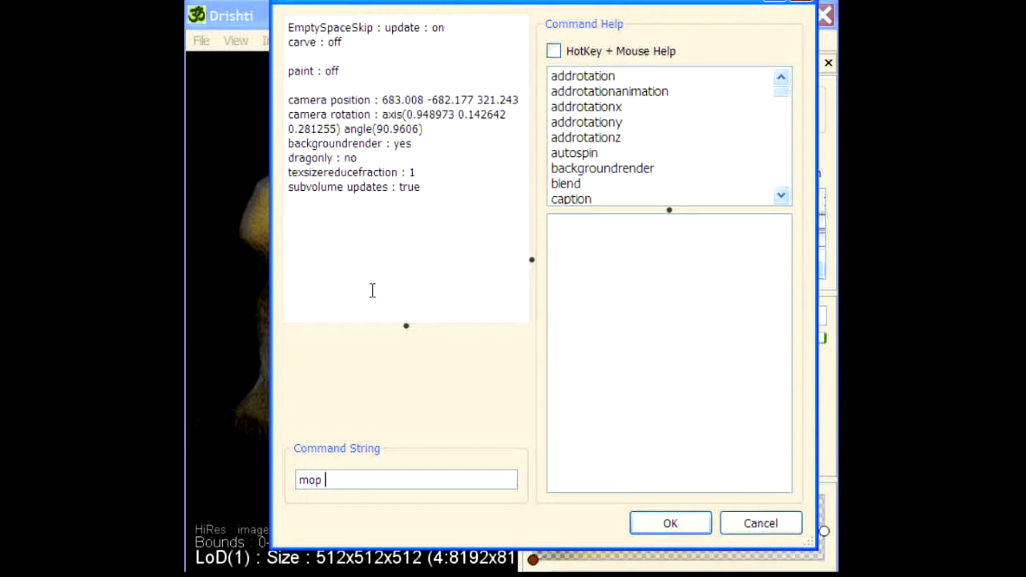
Step: Enter 'mop copy 0 2' to copy the distance result into buffer 2
{"action": "type", "text": "copy"}
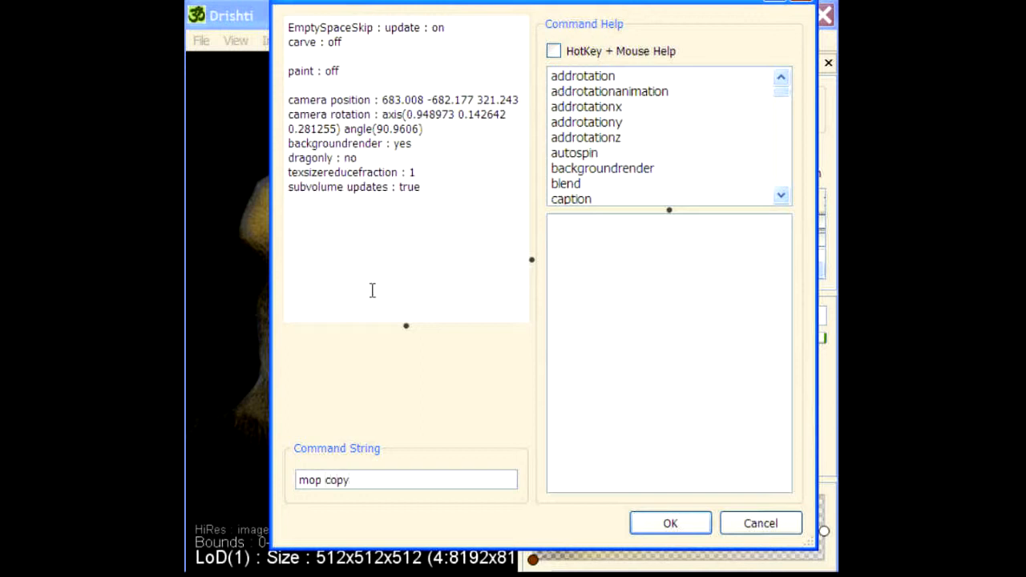
{"action": "type", "text": "0 2"}
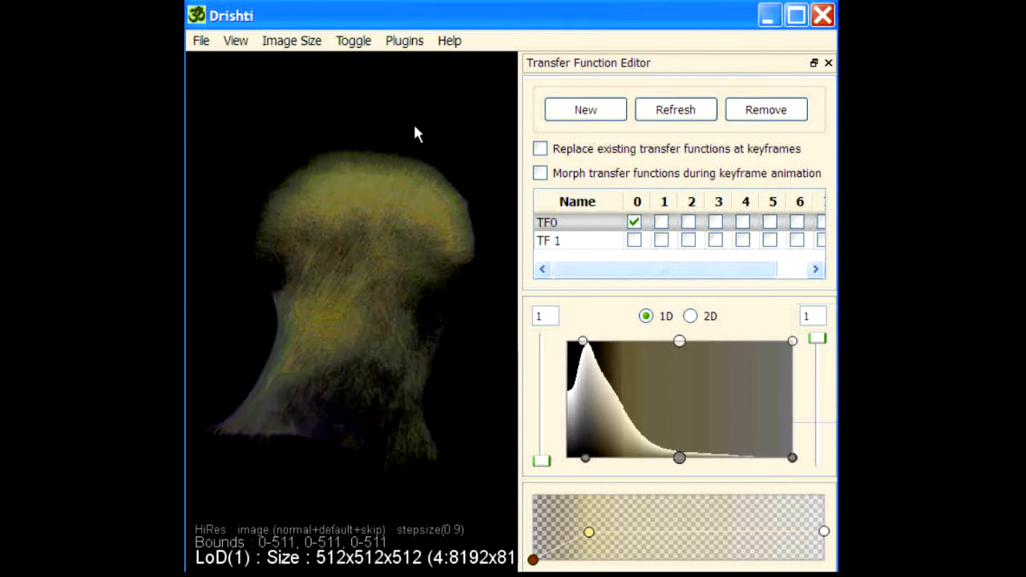
Step: Run 'mop sat1 0' on the copied data to restore a solid surface
{"action": "left_click", "coordinate": [450, 40]}
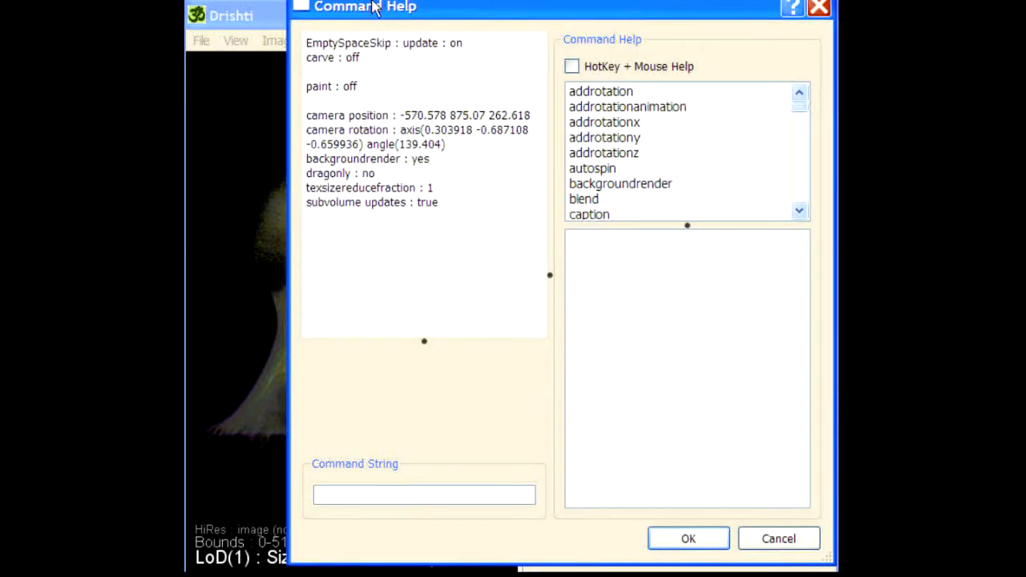
{"action": "type", "text": "mop"}
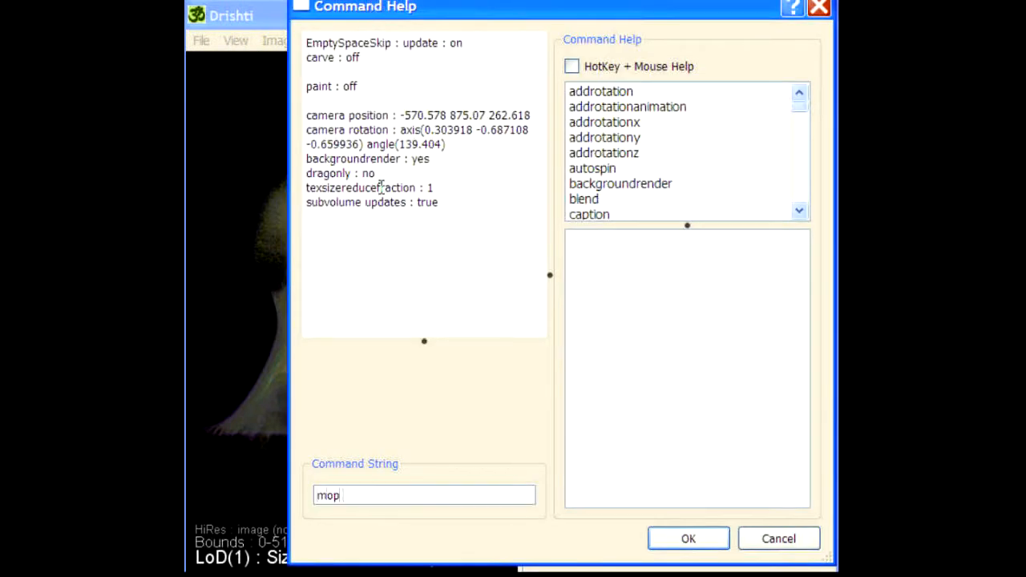
{"action": "type", "text": "sat1"}
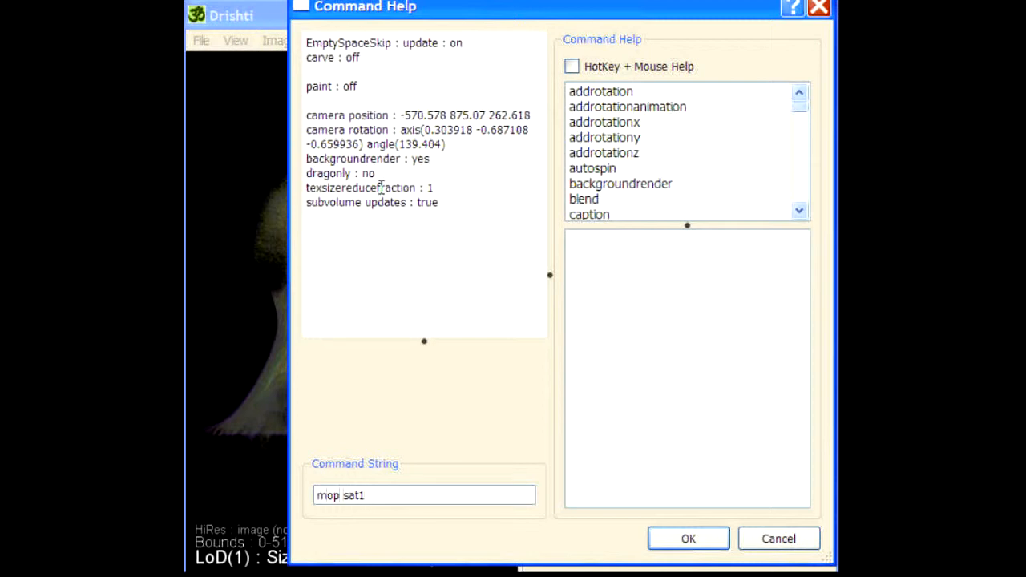
{"action": "type", "text": "0"}
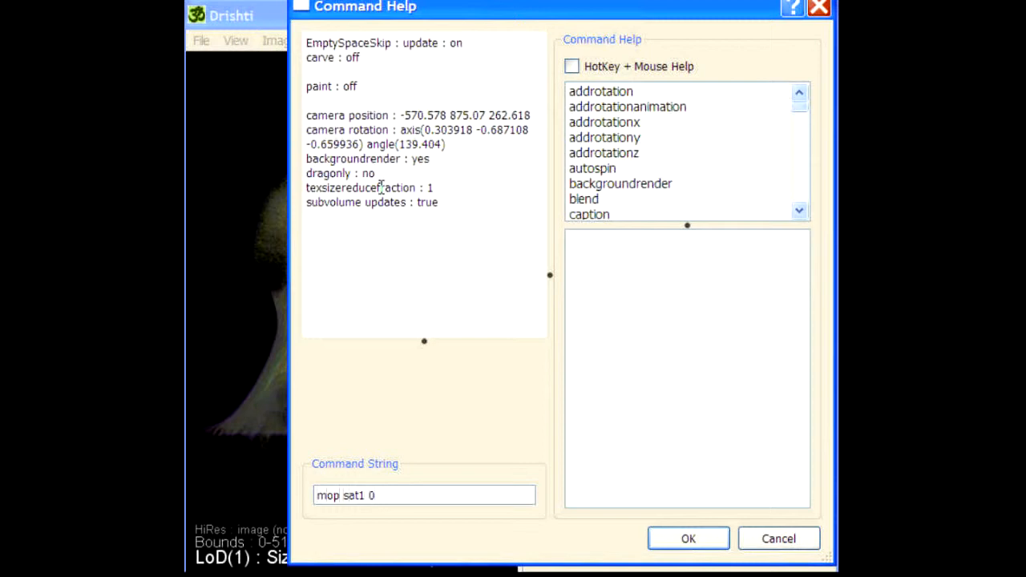
{"action": "left_click", "coordinate": [423, 494]}
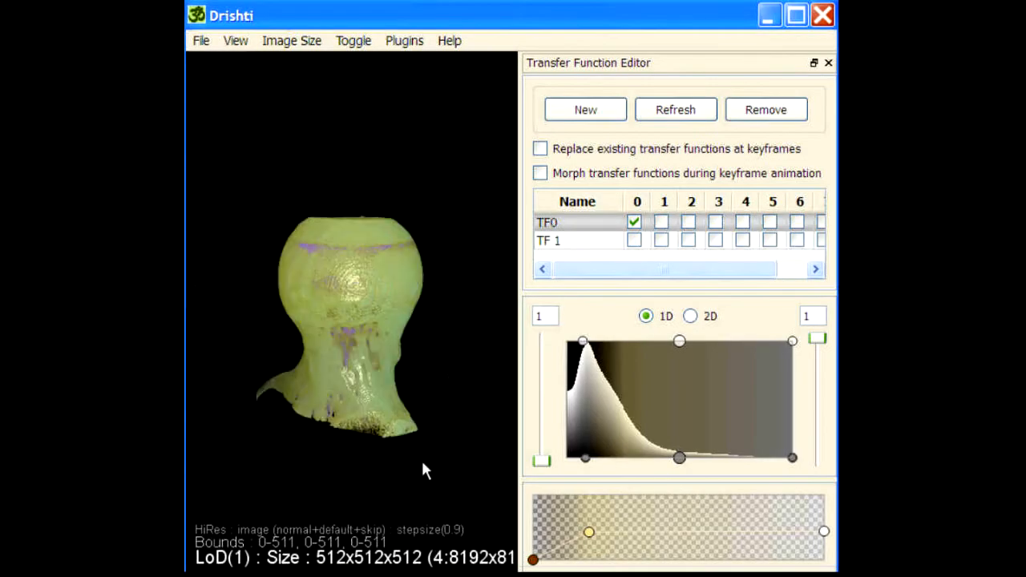
Step: Orbit the recoloured bone from two angles, then hide the Transfer Function Editor
{"action": "left_click_drag", "start_coordinate": [425, 469], "coordinate": [360, 364]}
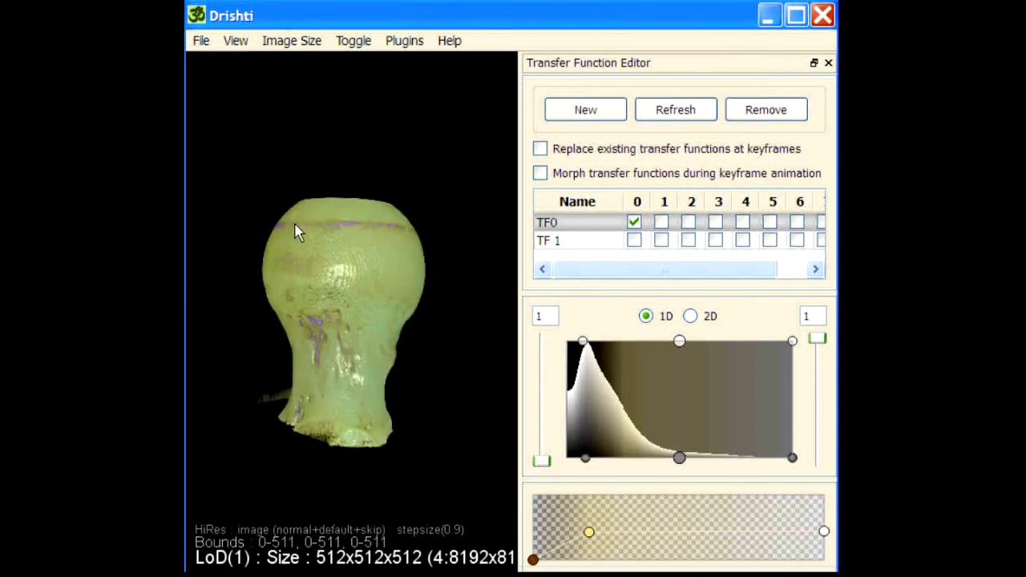
{"action": "left_click_drag", "start_coordinate": [297, 232], "coordinate": [381, 435]}
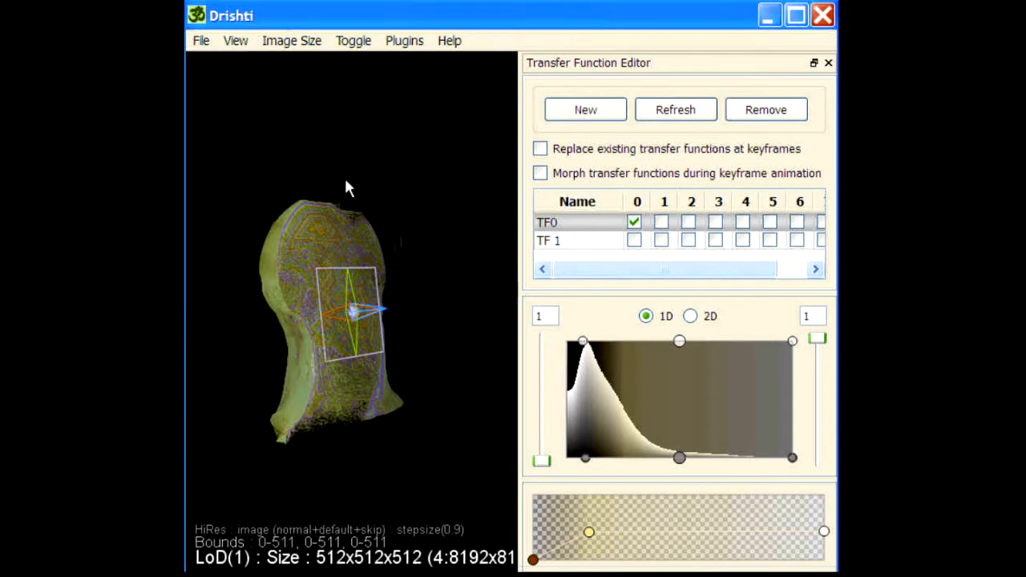
{"action": "left_click", "coordinate": [234, 40]}
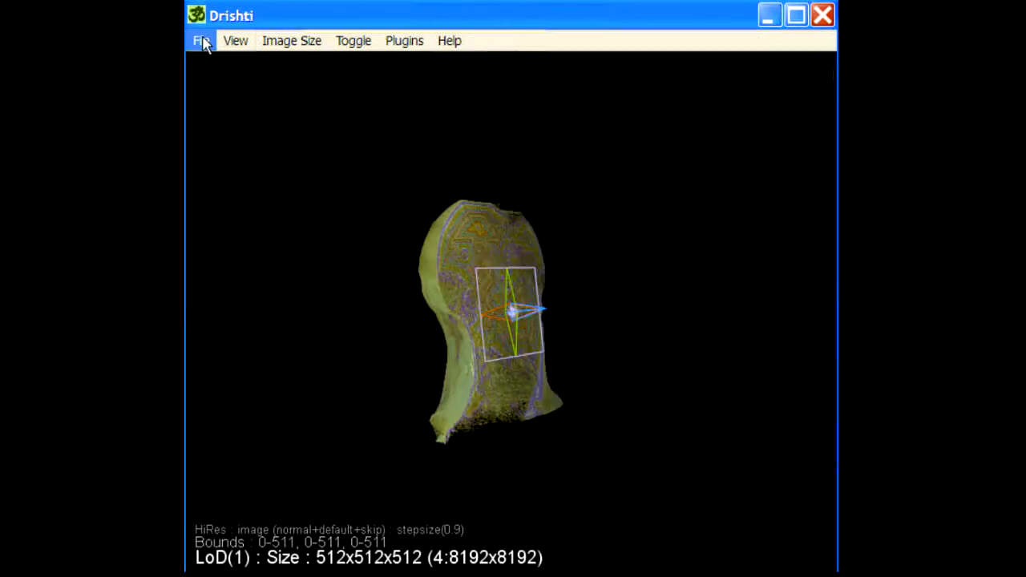
Step: Generate a new tag colour set from the rainbow gradient with 30 colours
{"action": "left_click", "coordinate": [235, 40]}
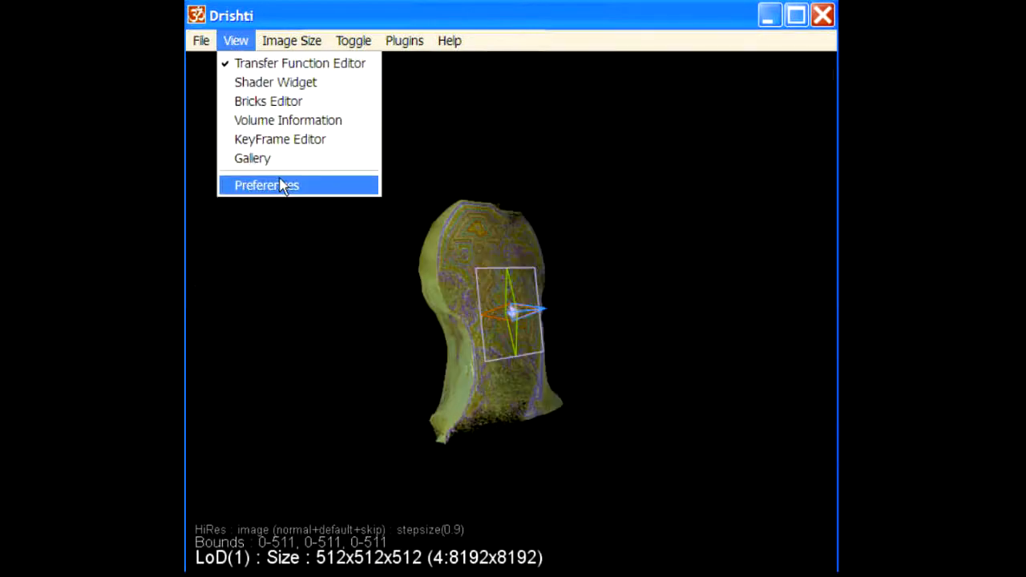
{"action": "left_click", "coordinate": [266, 185]}
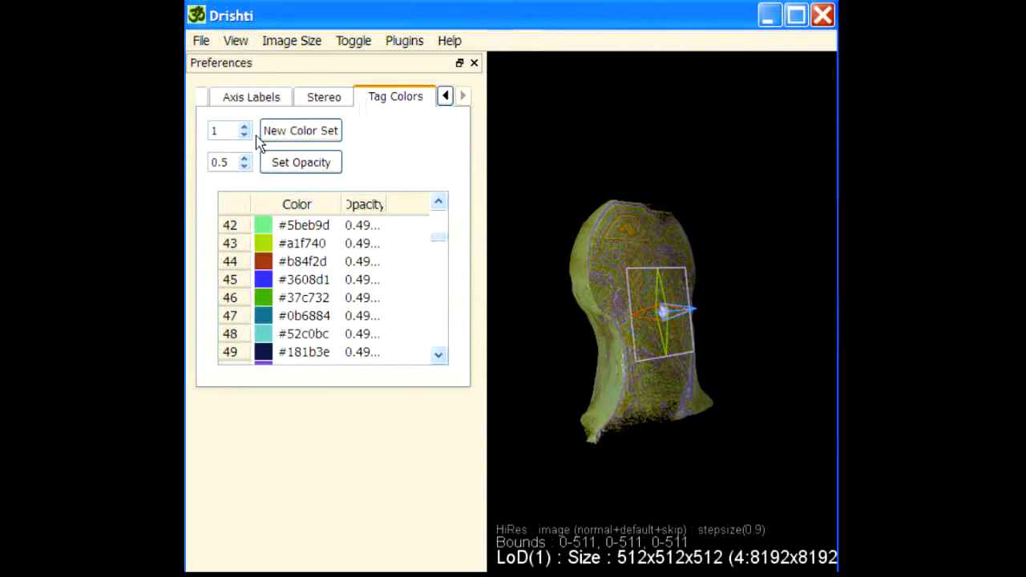
{"action": "left_click", "coordinate": [300, 130]}
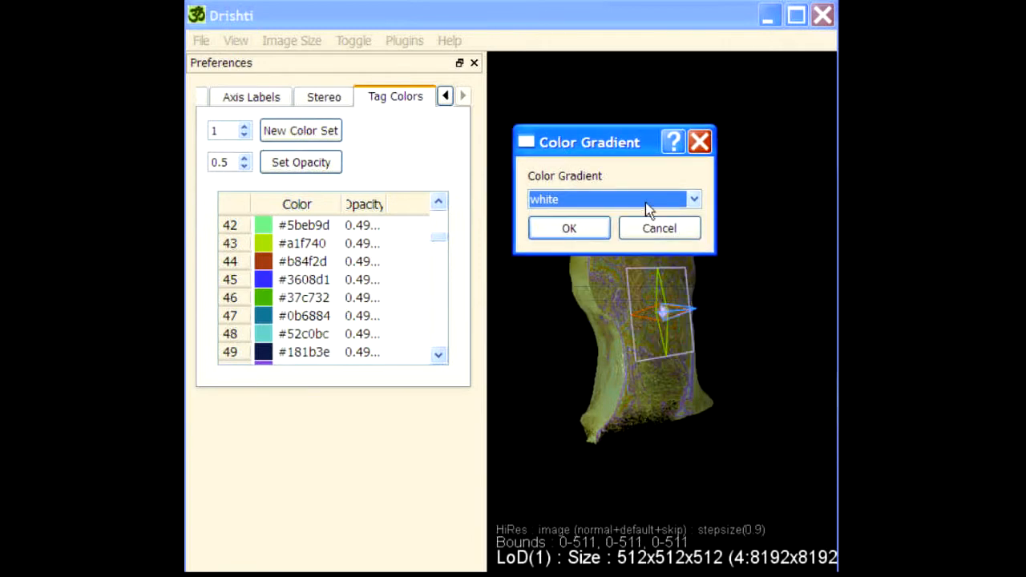
{"action": "left_click", "coordinate": [692, 198]}
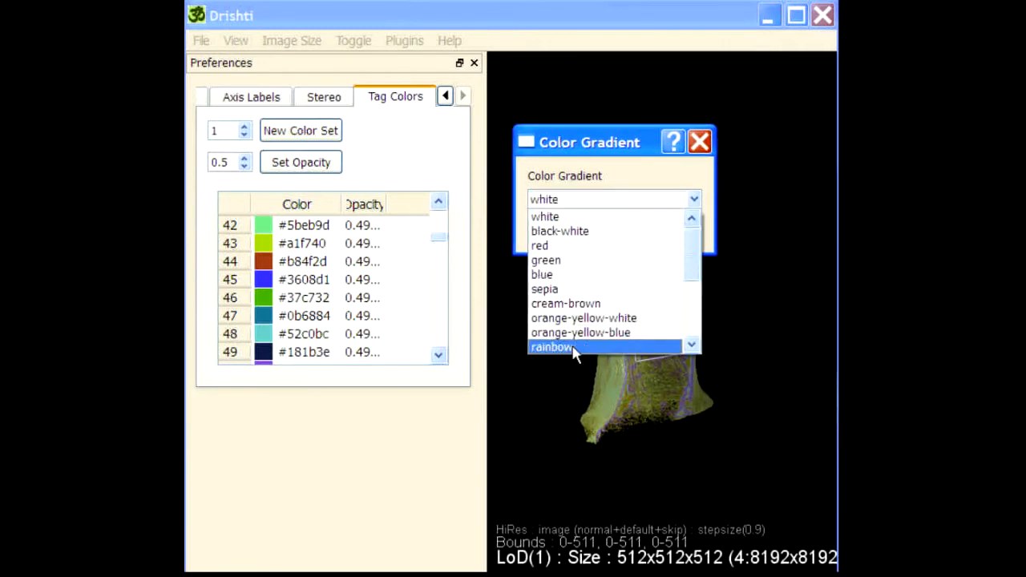
{"action": "left_click", "coordinate": [550, 347]}
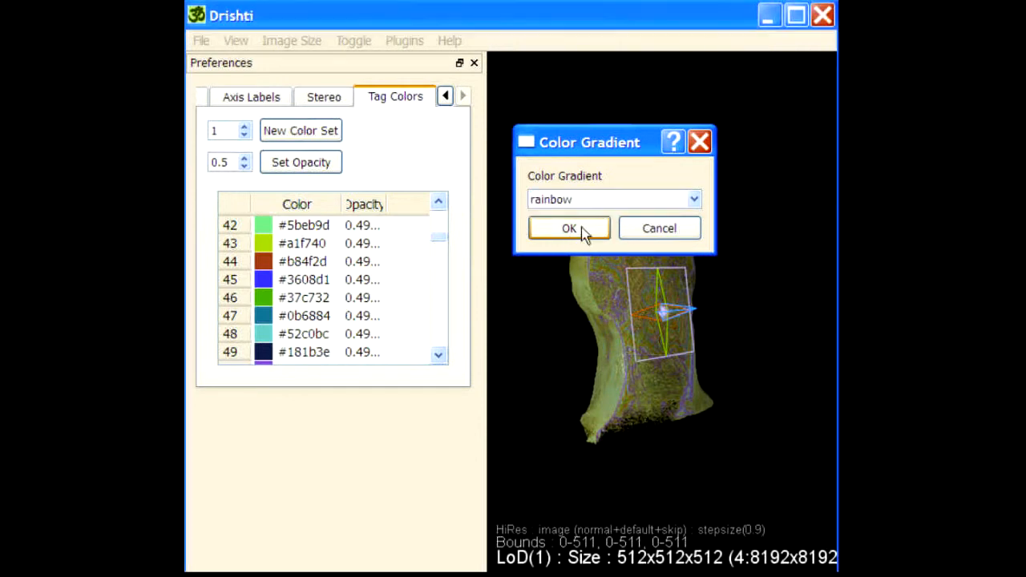
{"action": "left_click", "coordinate": [568, 228]}
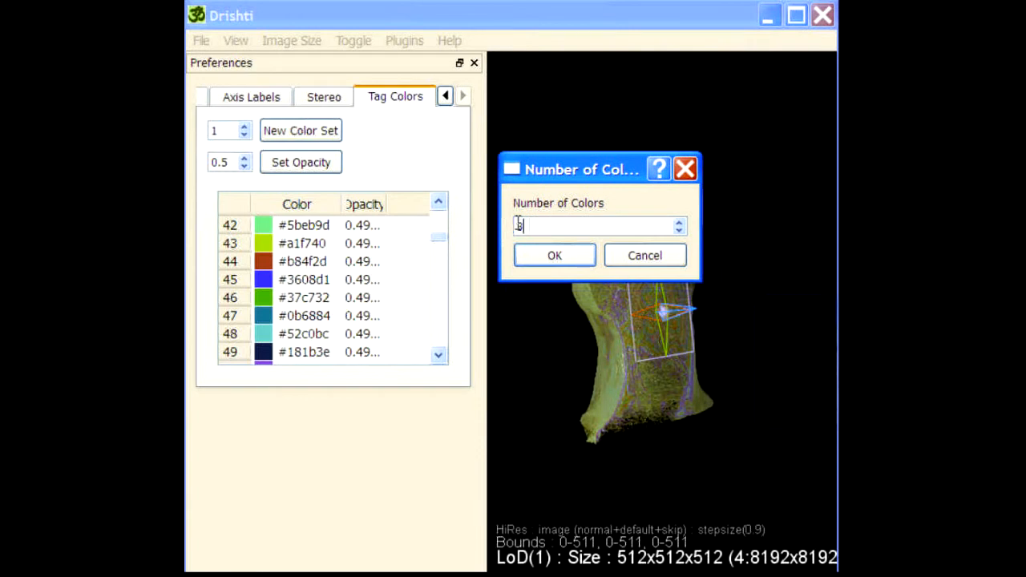
{"action": "type", "text": "30"}
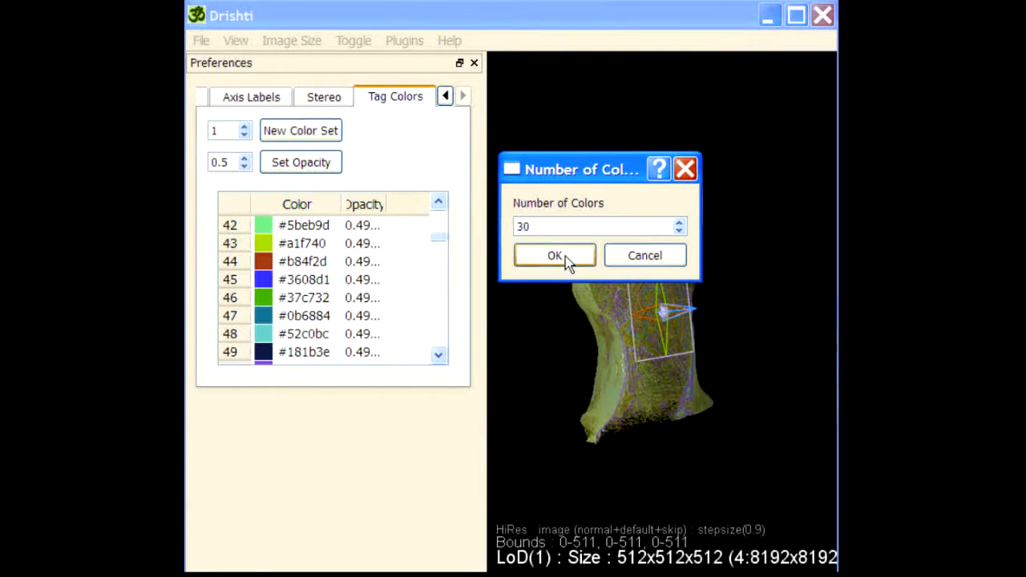
{"action": "left_click", "coordinate": [555, 255]}
{"action": "type", "text": "1"}
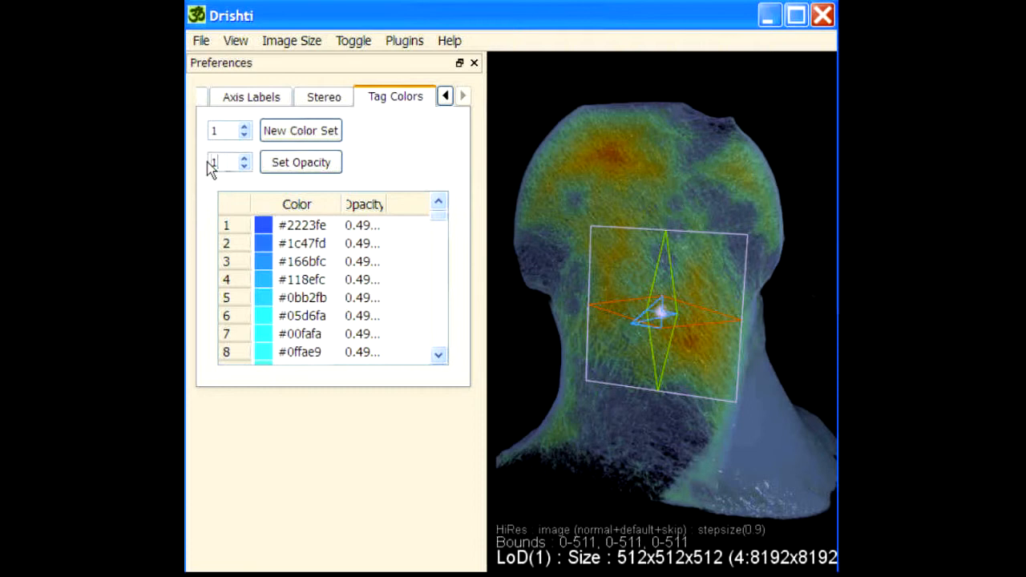
Step: Apply opacity 1 to all tag colours and slice through the bone to view the cross-section
{"action": "left_click", "coordinate": [301, 162]}
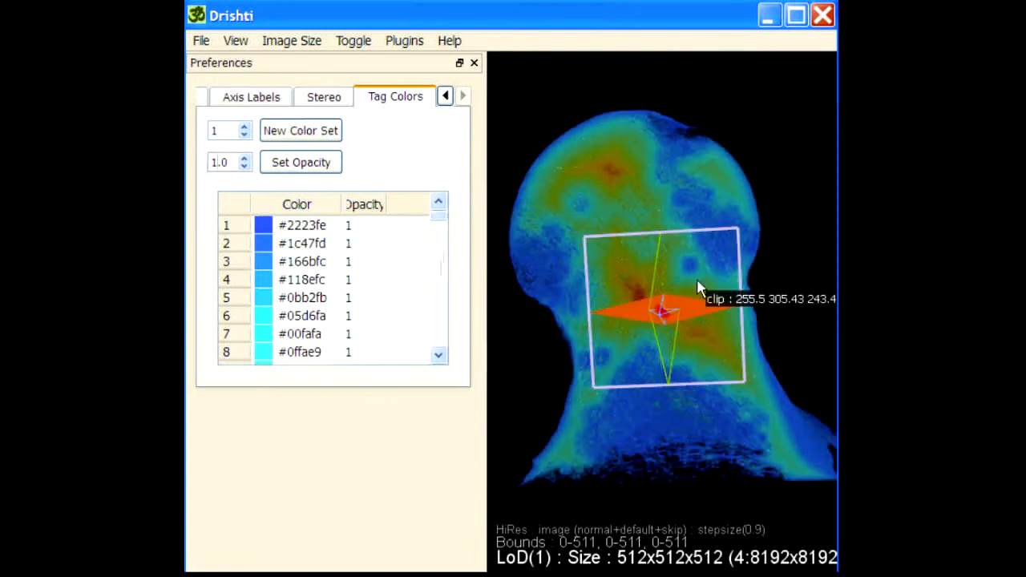
{"action": "left_click_drag", "start_coordinate": [698, 287], "coordinate": [618, 437]}
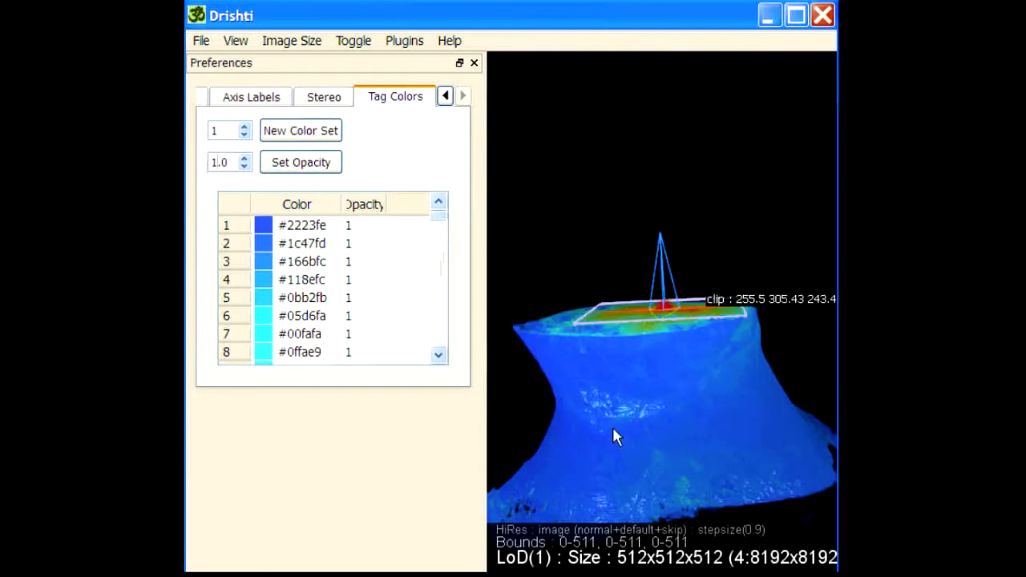
{"action": "left_click_drag", "start_coordinate": [617, 437], "coordinate": [613, 264]}
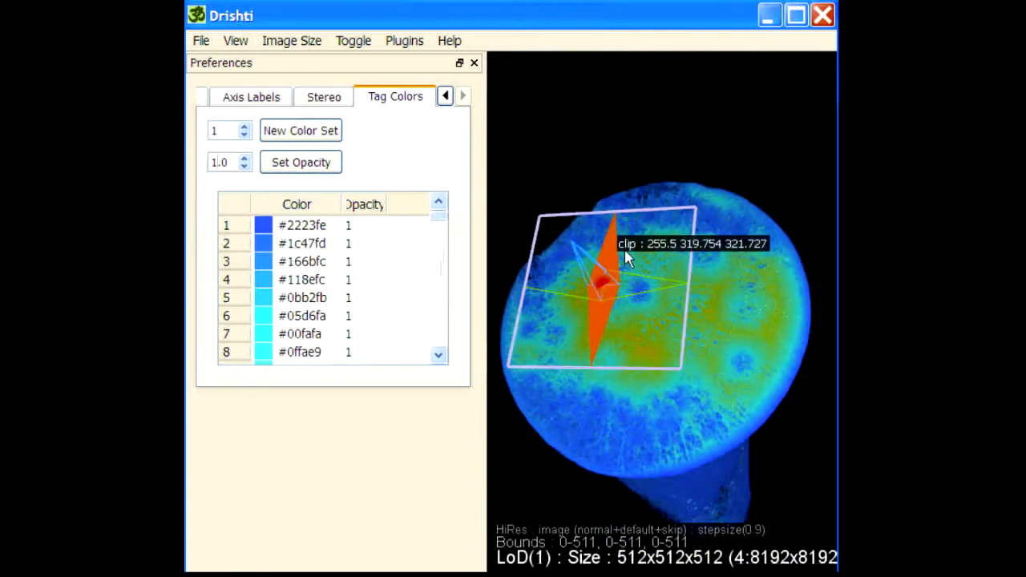
{"action": "left_click_drag", "start_coordinate": [628, 257], "coordinate": [703, 444]}
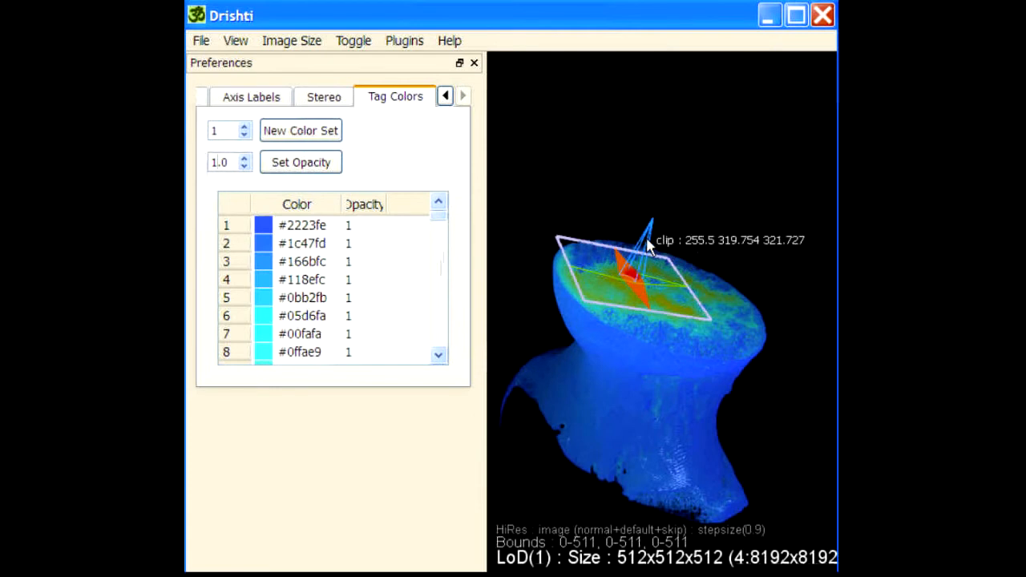
{"action": "left_click_drag", "start_coordinate": [646, 248], "coordinate": [654, 192]}
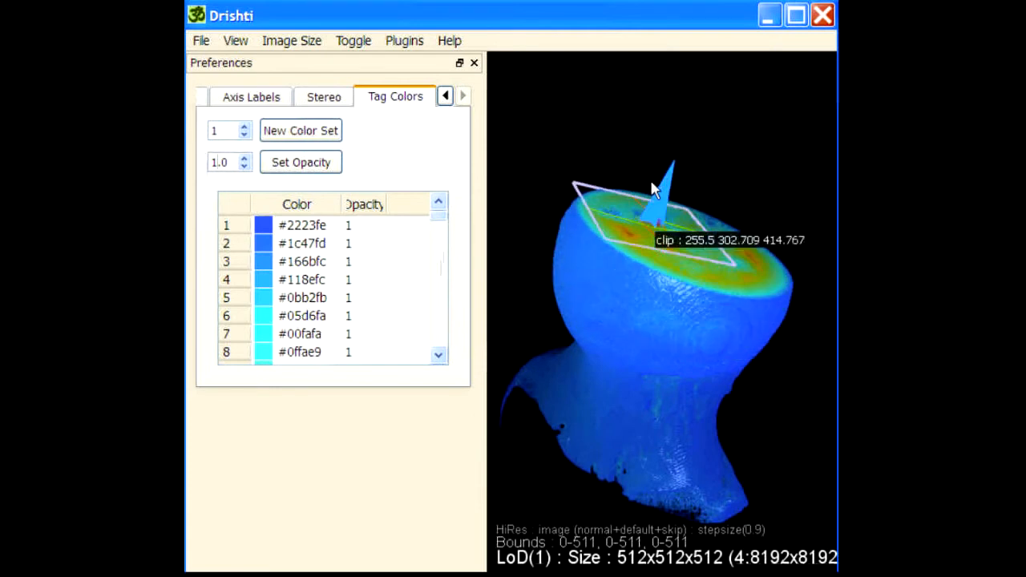
{"action": "left_click_drag", "start_coordinate": [654, 189], "coordinate": [581, 381]}
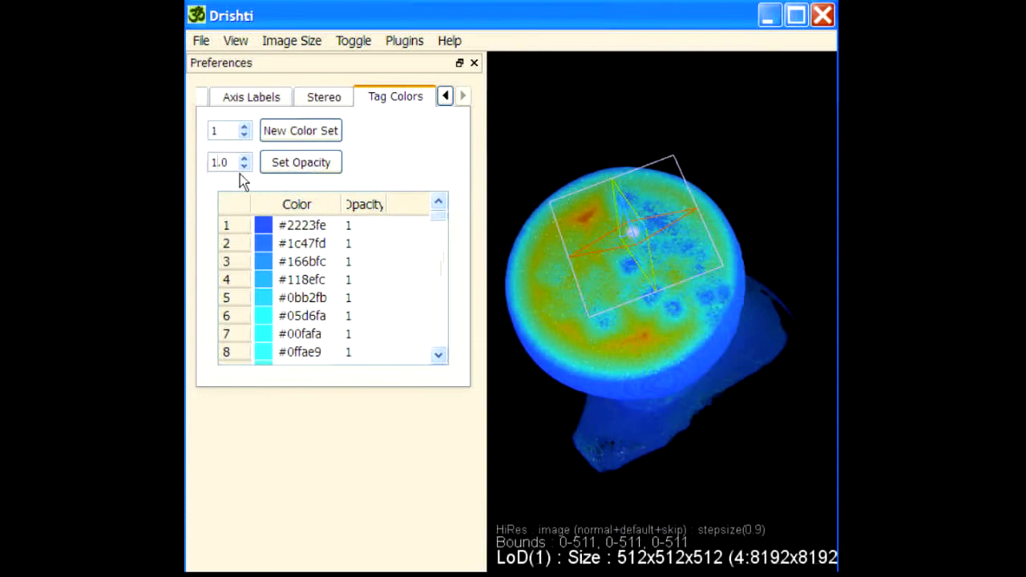
Step: Set all tag colours to 0.5 opacity and rotate the semi-transparent bone
{"action": "triple_click", "coordinate": [221, 162]}
{"action": "type", "text": "0.5"}
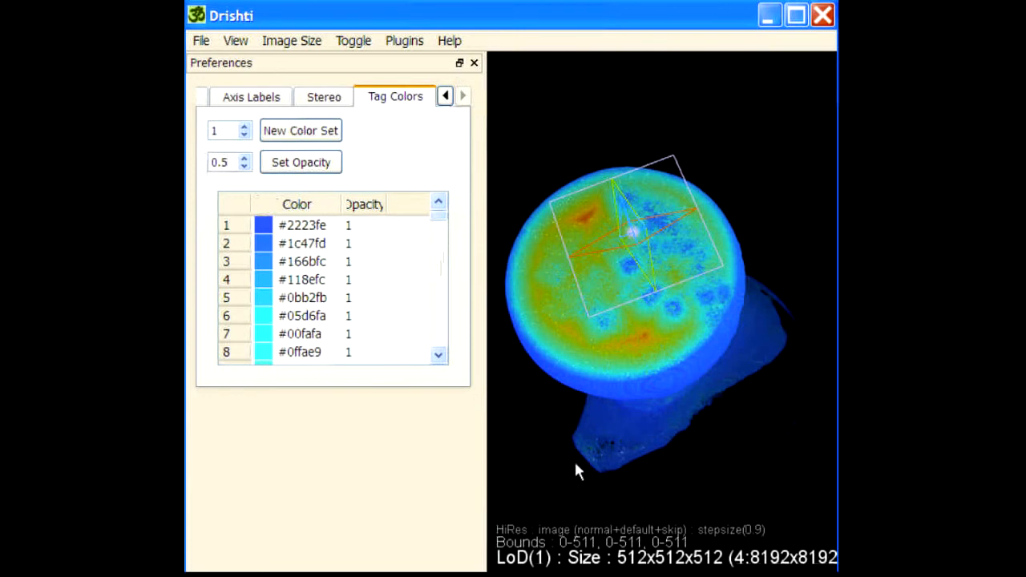
{"action": "left_click", "coordinate": [301, 162]}
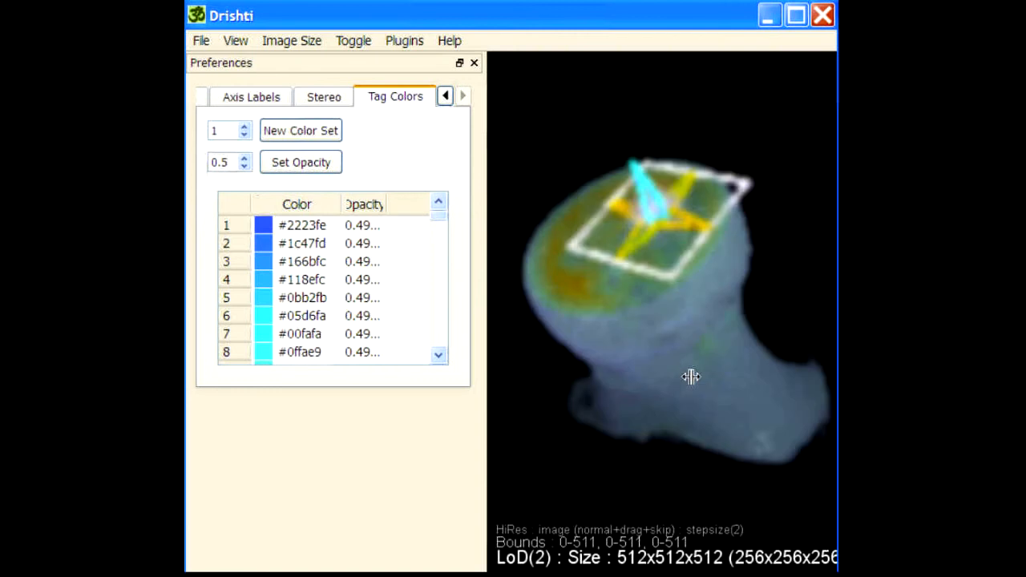
{"action": "left_click_drag", "start_coordinate": [691, 377], "coordinate": [696, 216]}
{"action": "type", "text": "mop c"}
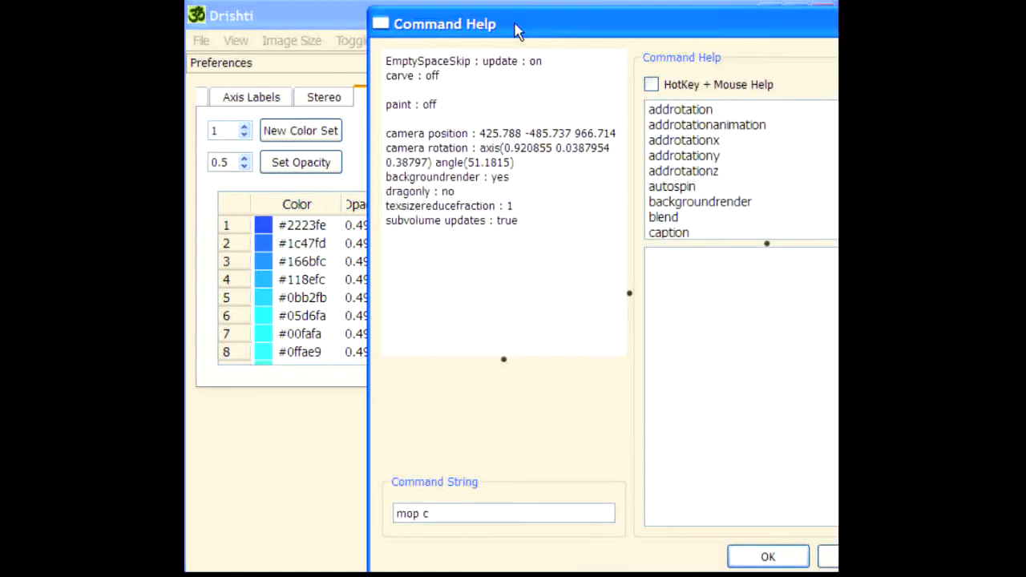
Step: Run the 'mop cityblock 2' command on the volume
{"action": "type", "text": "ityblock"}
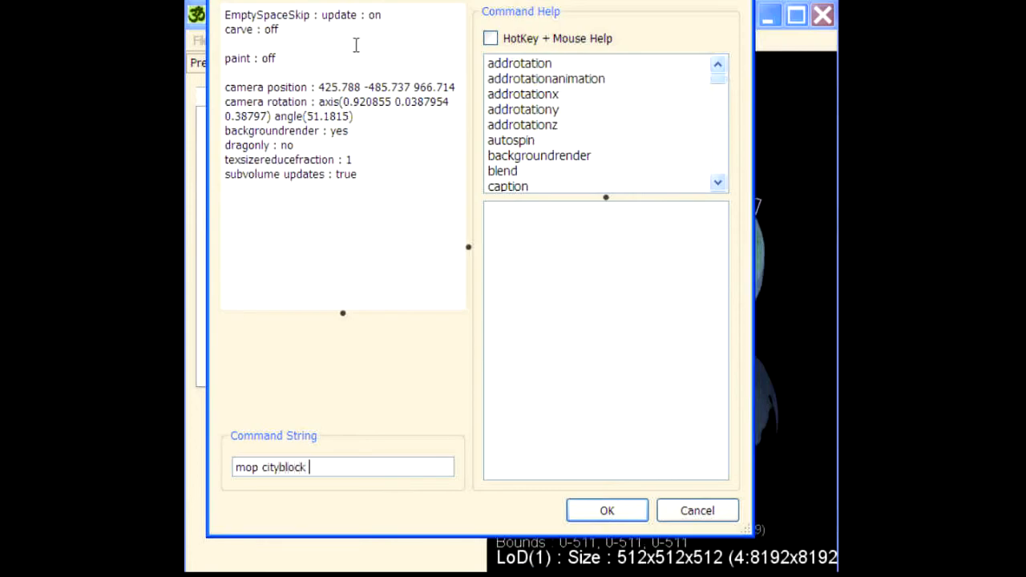
{"action": "type", "text": "2"}
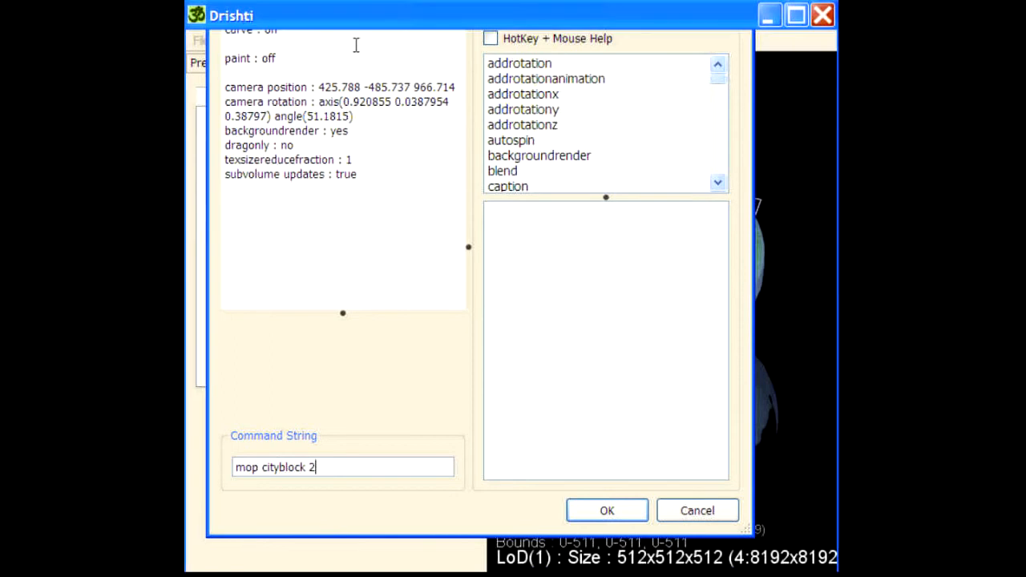
{"action": "left_click", "coordinate": [607, 510]}
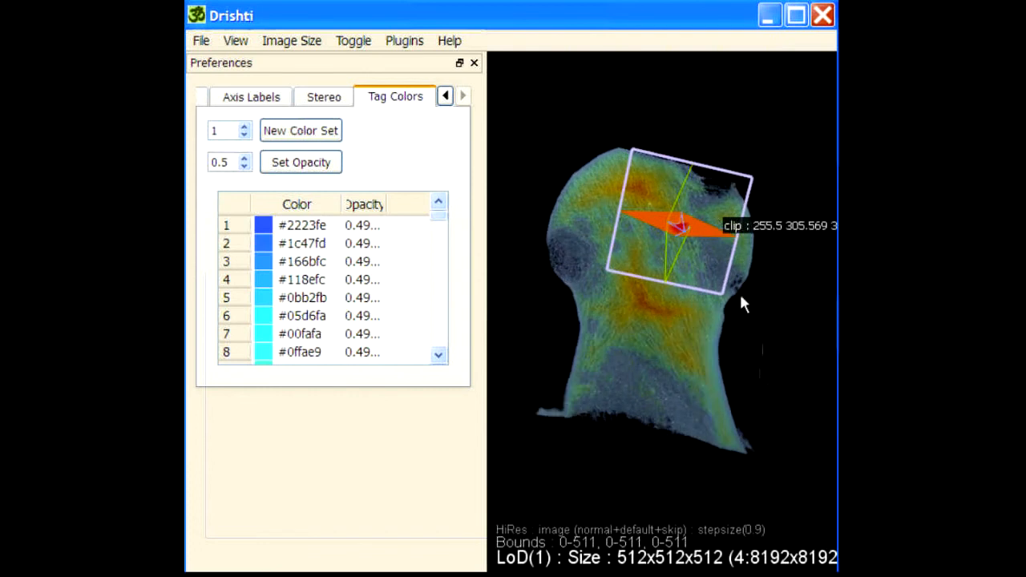
{"action": "left_click_drag", "start_coordinate": [737, 301], "coordinate": [669, 236]}
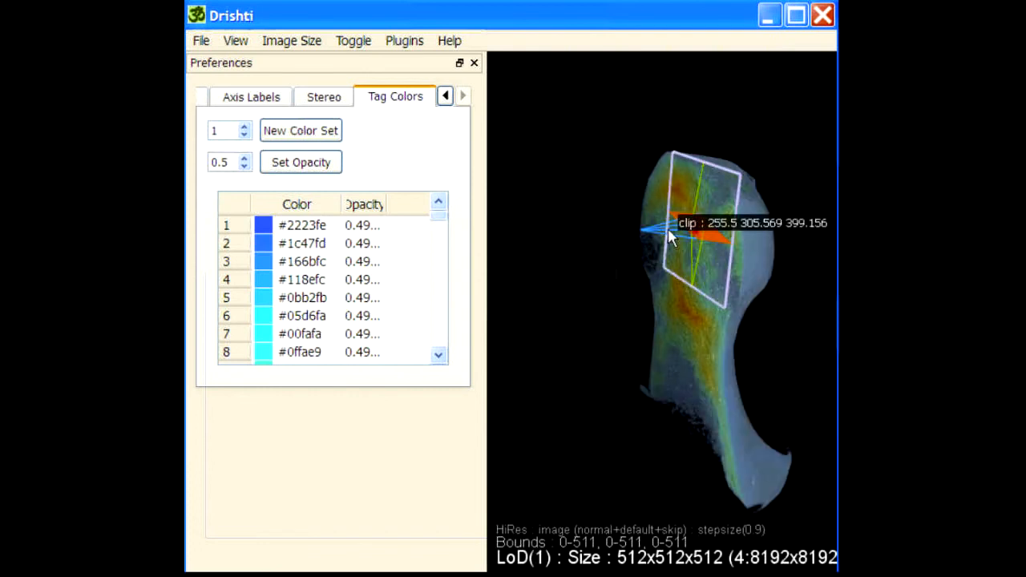
{"action": "left_click_drag", "start_coordinate": [670, 237], "coordinate": [630, 441]}
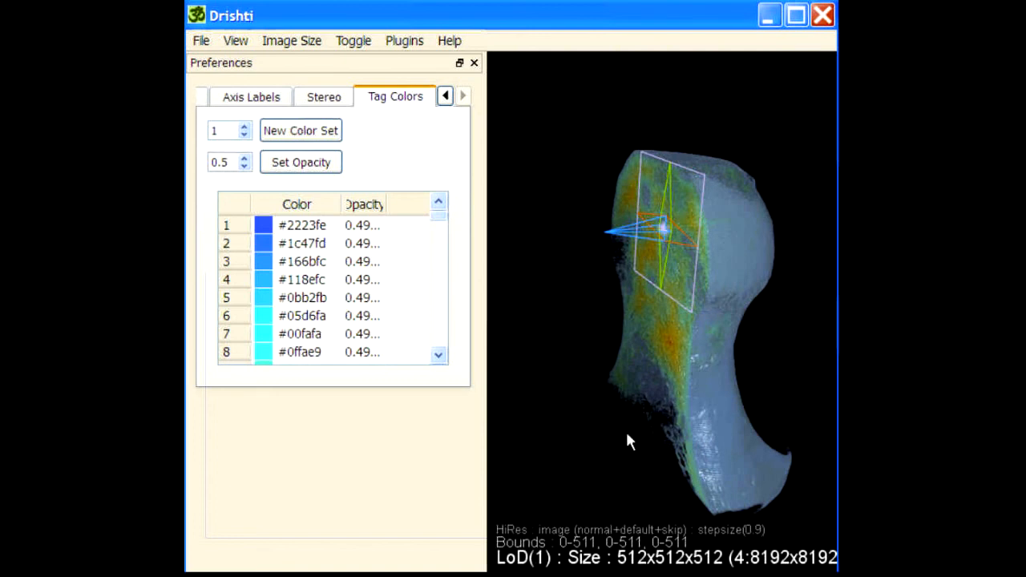
{"action": "left_click_drag", "start_coordinate": [629, 441], "coordinate": [685, 427]}
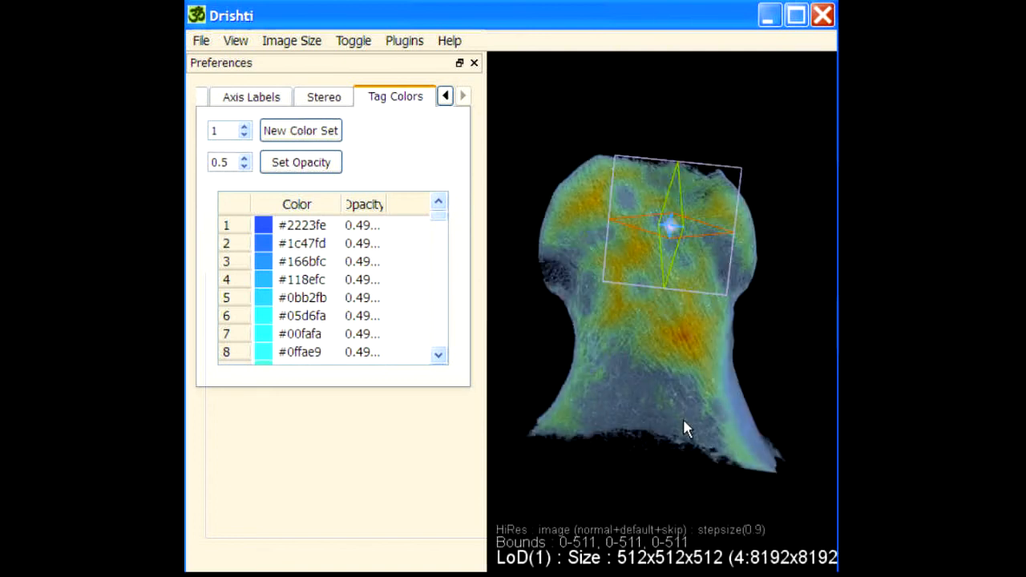